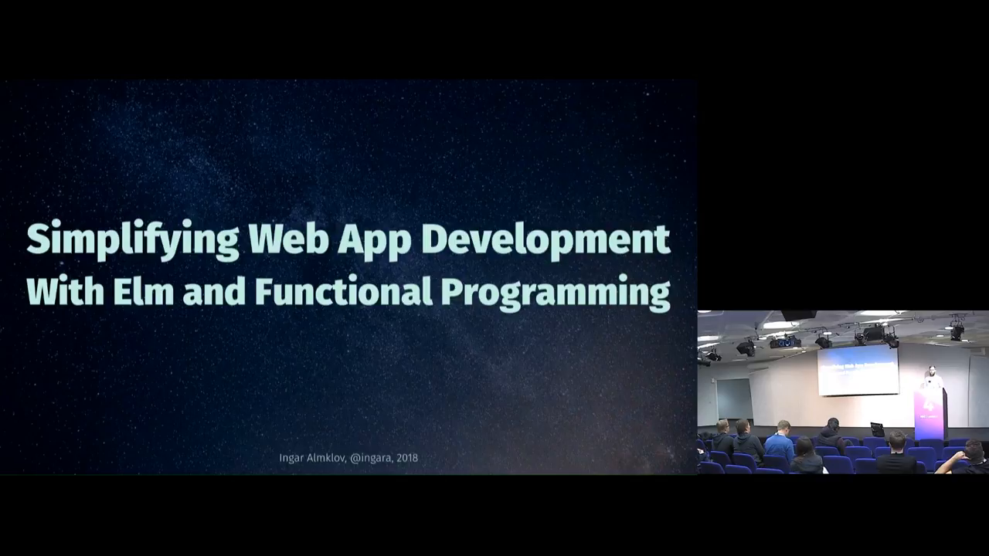
Advance the slideshow to the elm-lang.org tagline slide "A delightful language for reliable webapps".
key("Right")
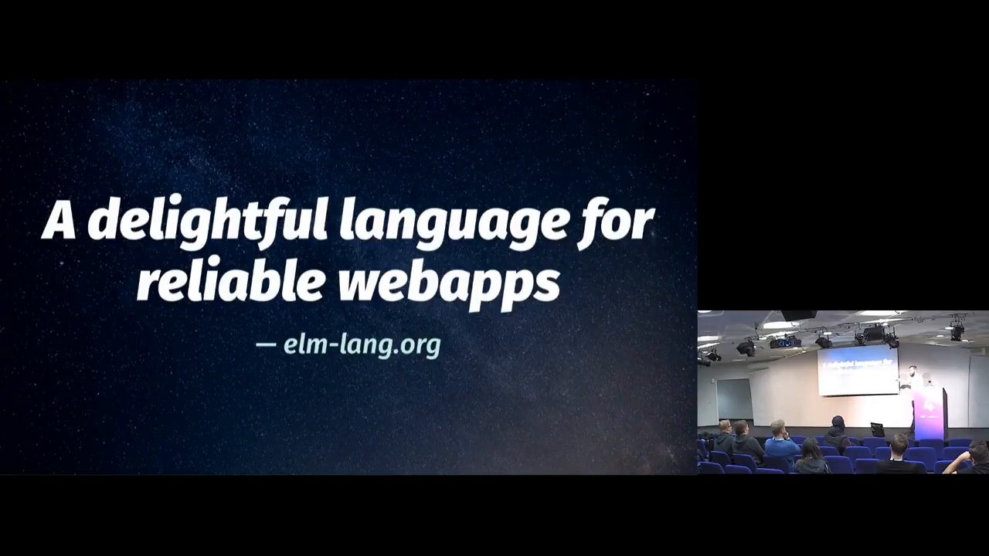
Advance to the Simplicity slide comparing myList = [1..10] with List.range 1 10.
key("Right")
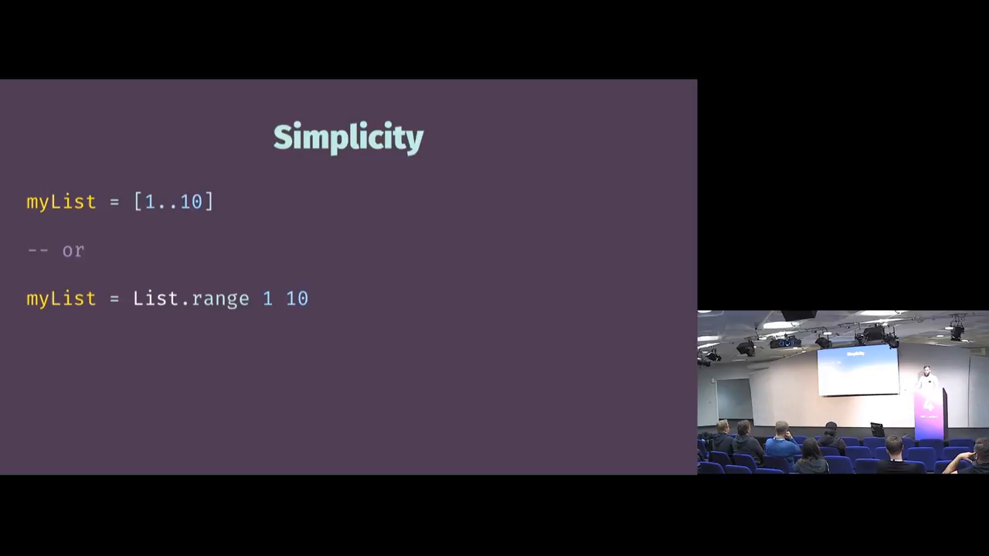
key("Right")
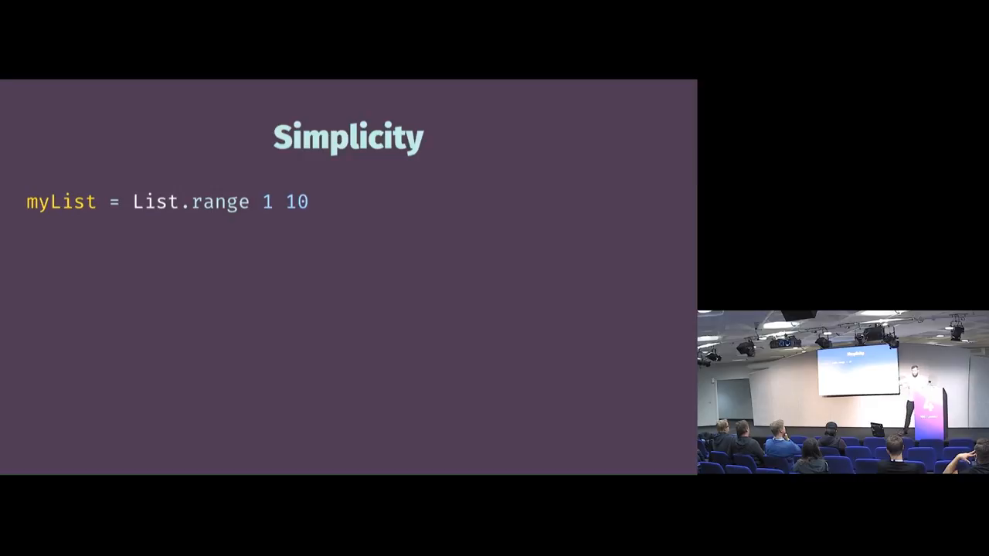
key("right")
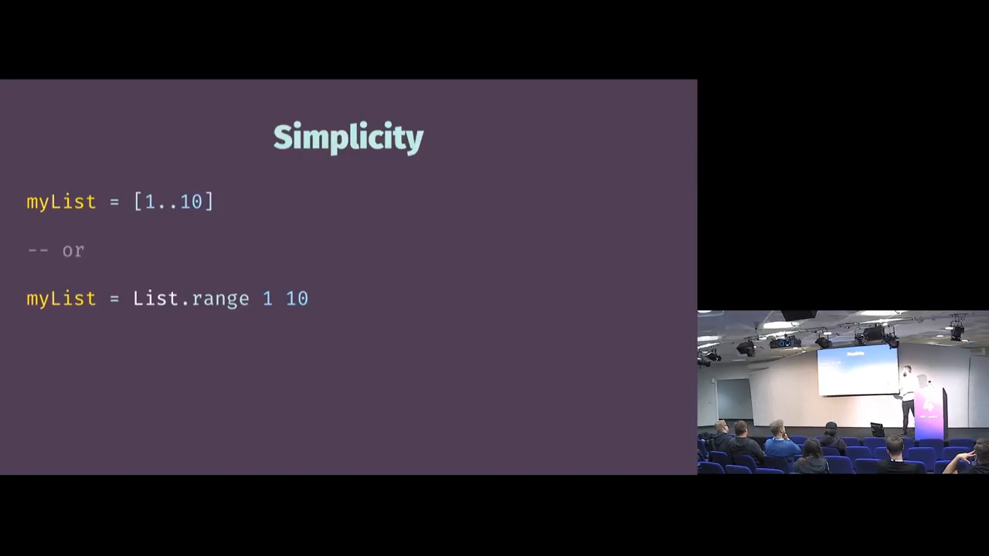
key("Right")
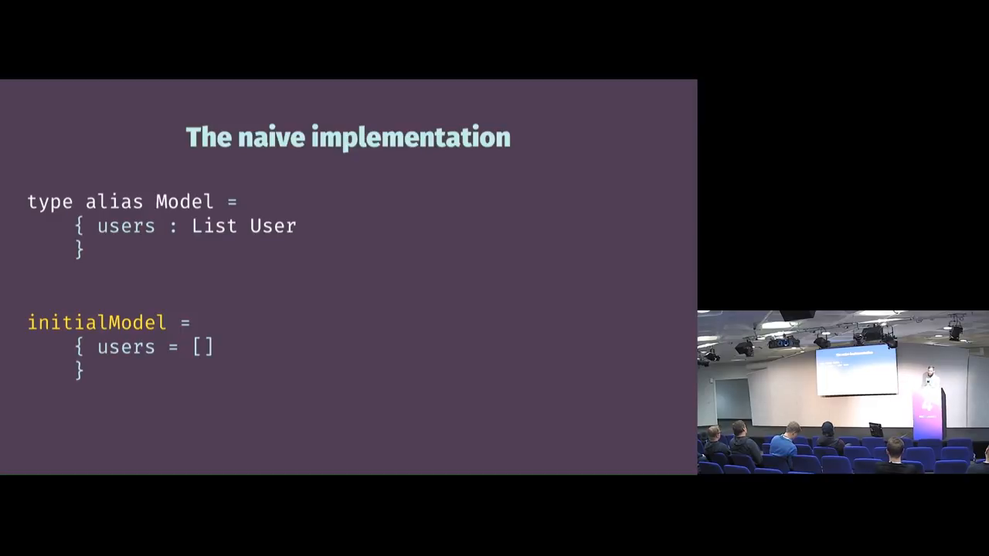
key("right")
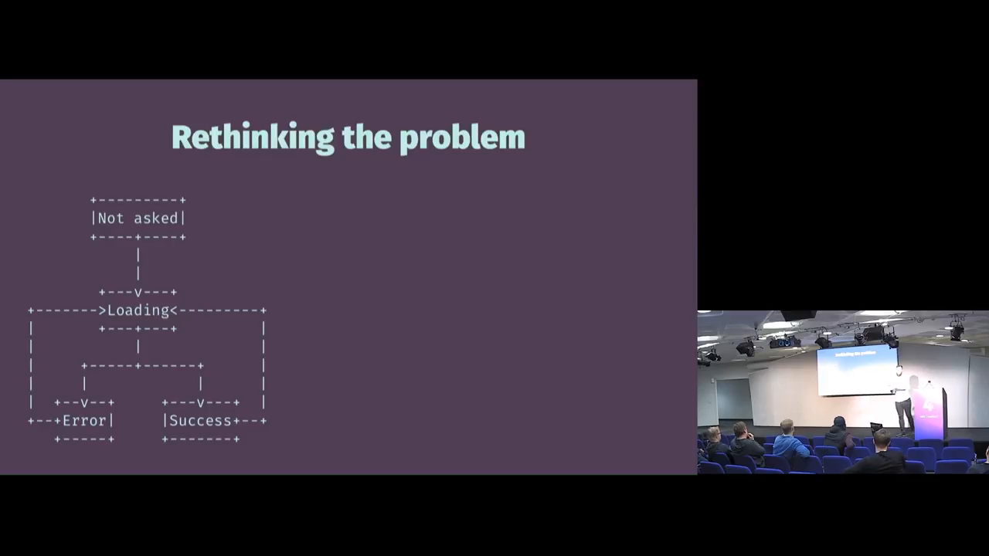
key("Right")
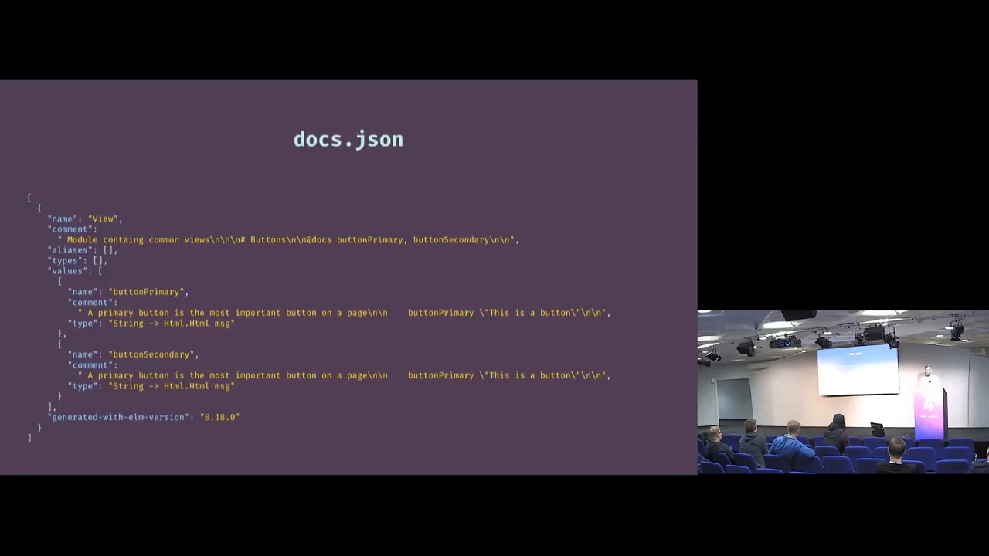
Advance to the Docs.elm slide defining the Module and Value type aliases.
key("Right")
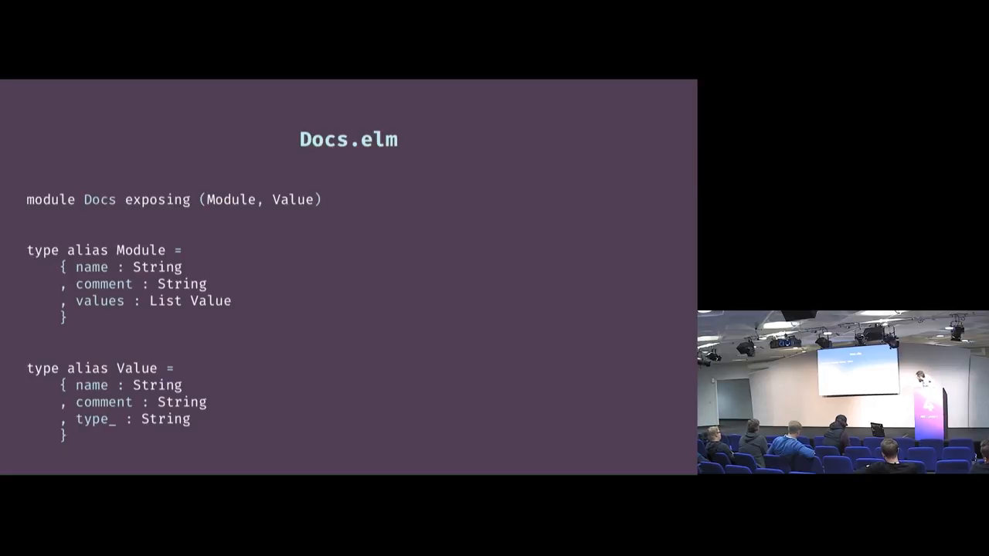
Advance to the "UI component gallery" section title slide.
key("Right")
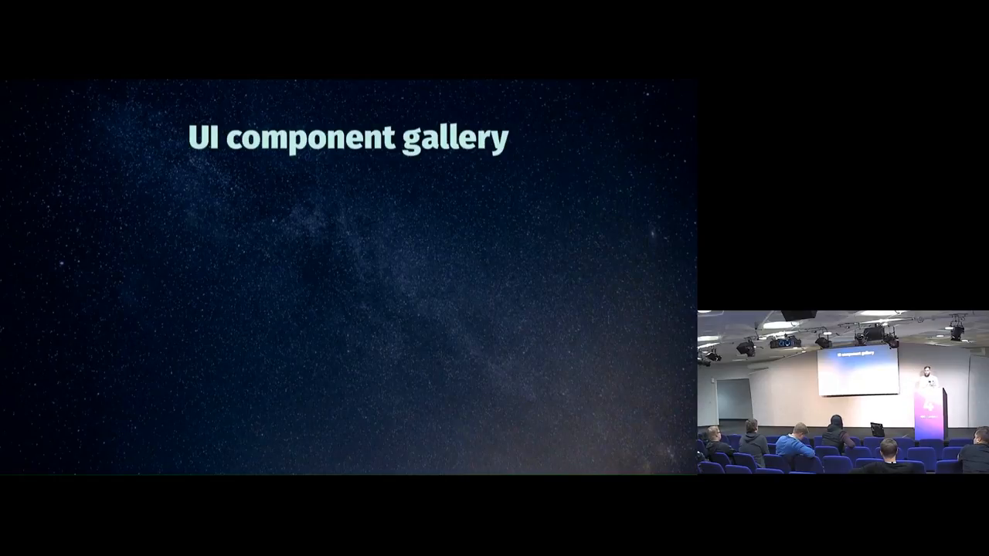
Reveal "Look up what already exists", then advance to the Implementing previews slide.
key("right")
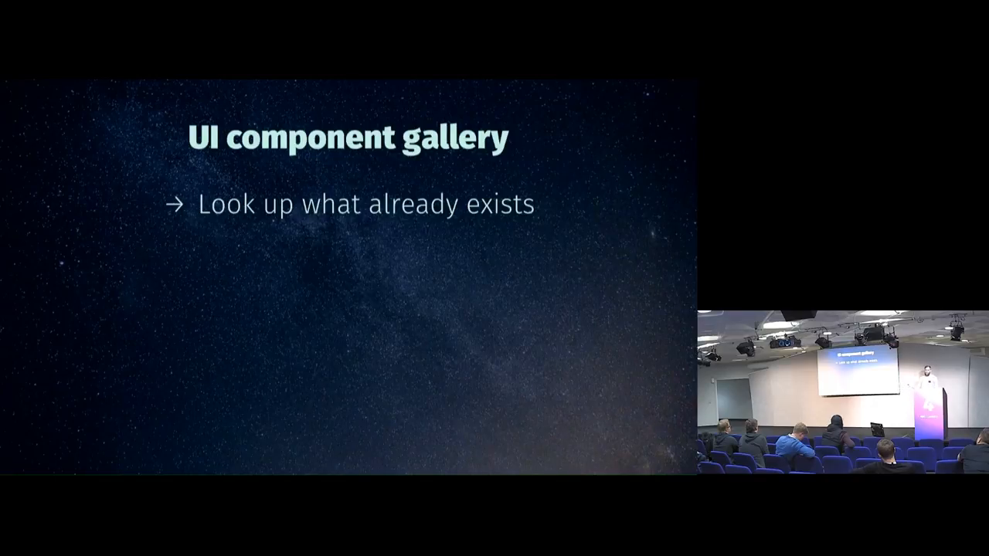
key("right")
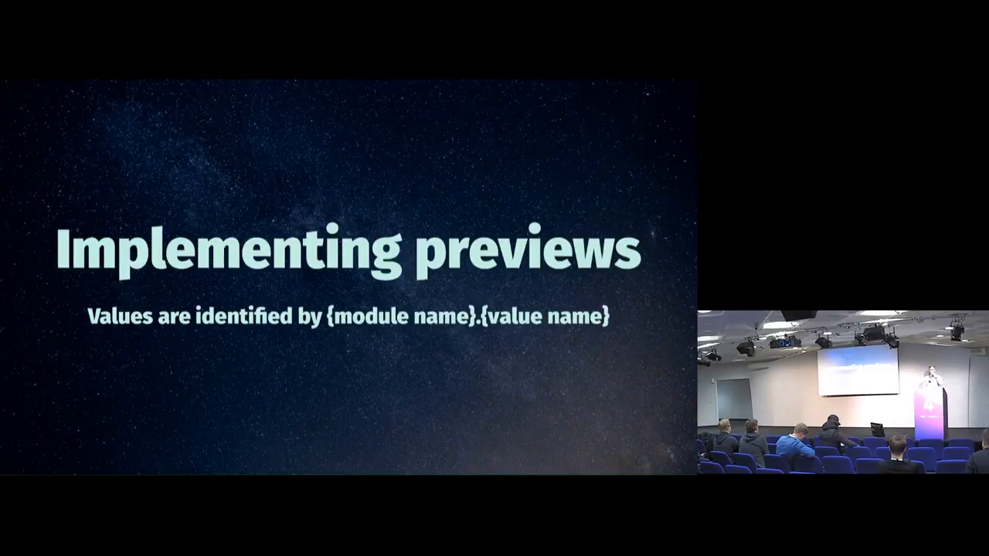
key("Right")
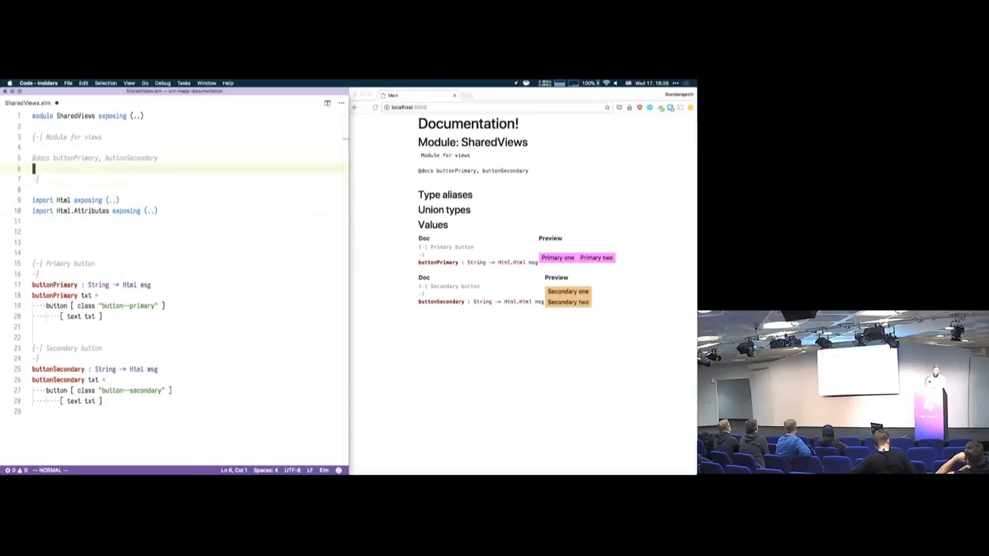
type(", Color")
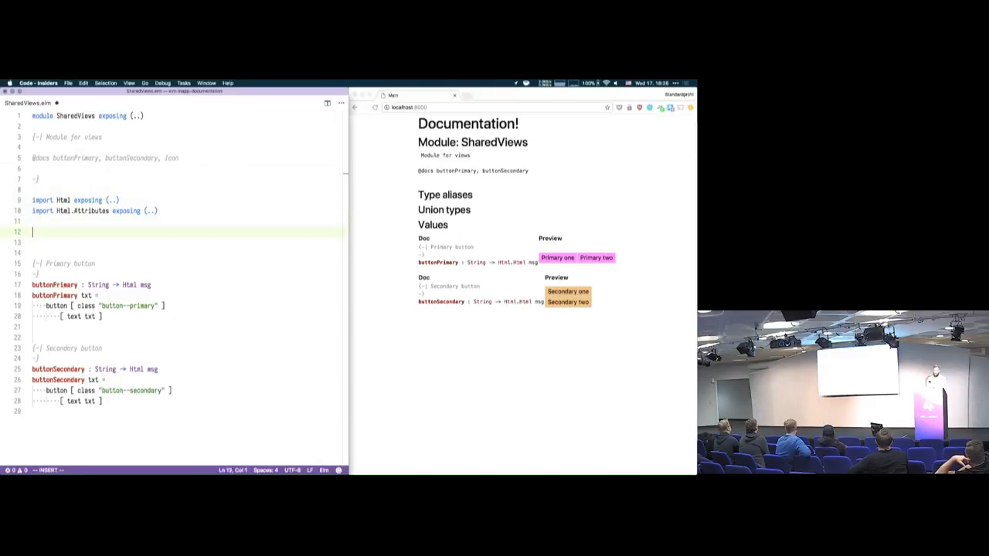
type("type Icon")
left_click(189, 241)
type("=")
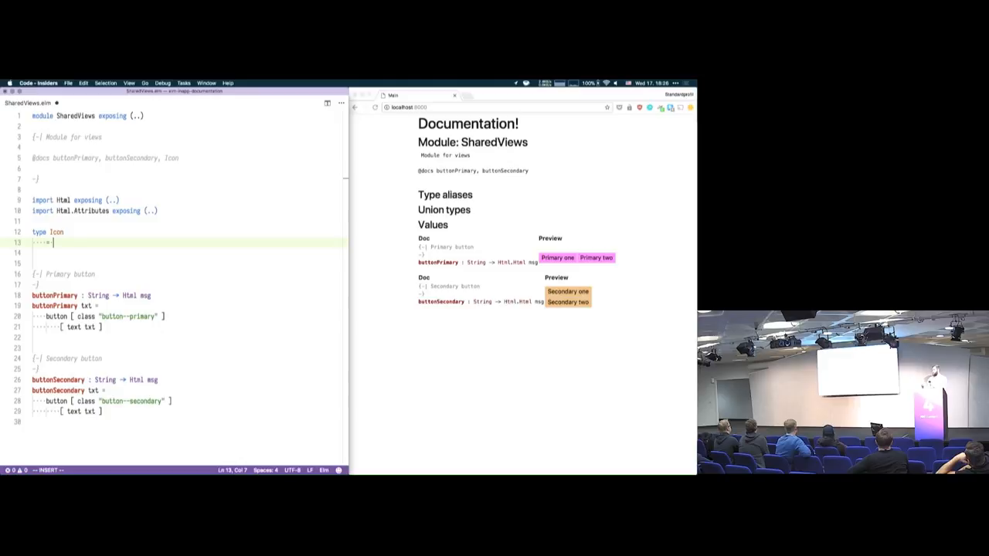
type("Edit")
type("| D")
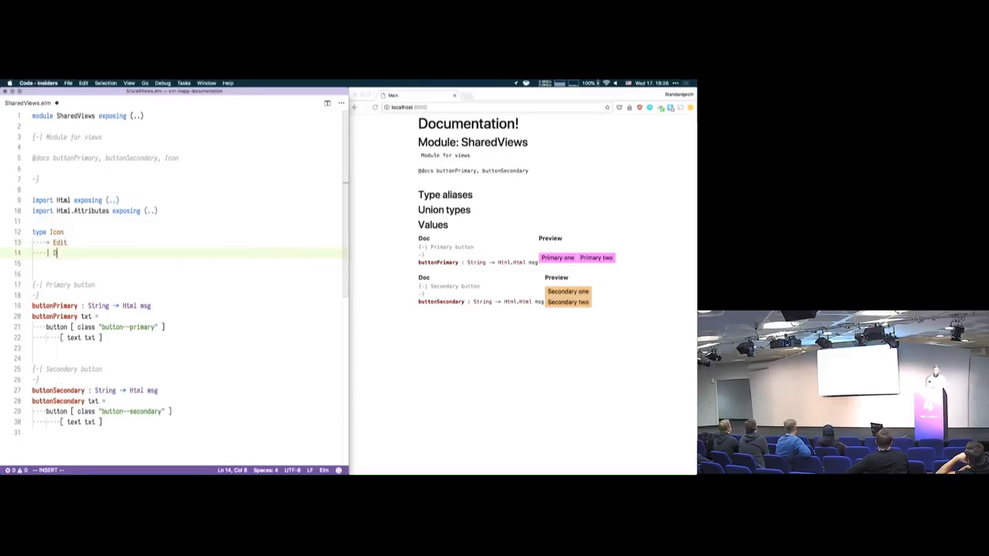
type("ownload")
type("{-")
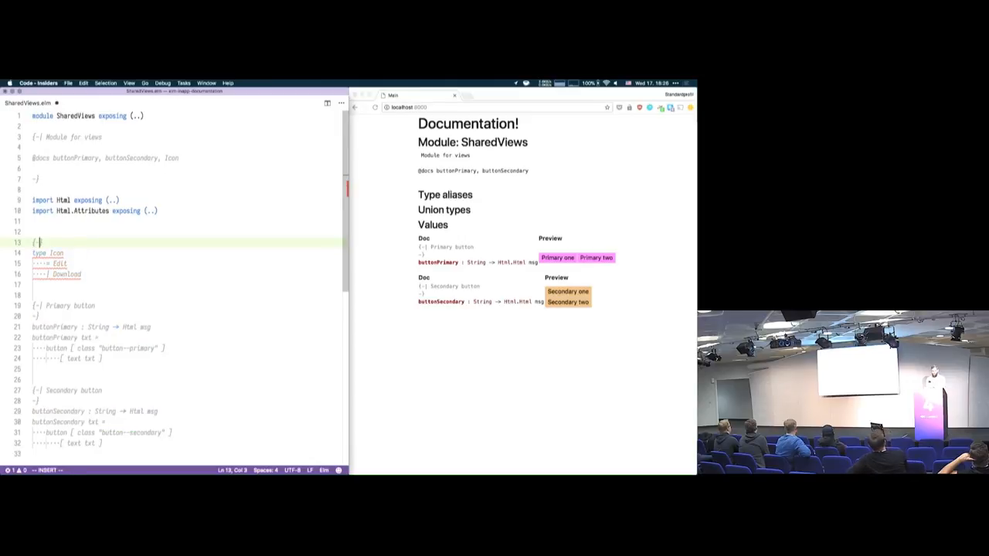
key("Escape")
type("| The possible Icon")
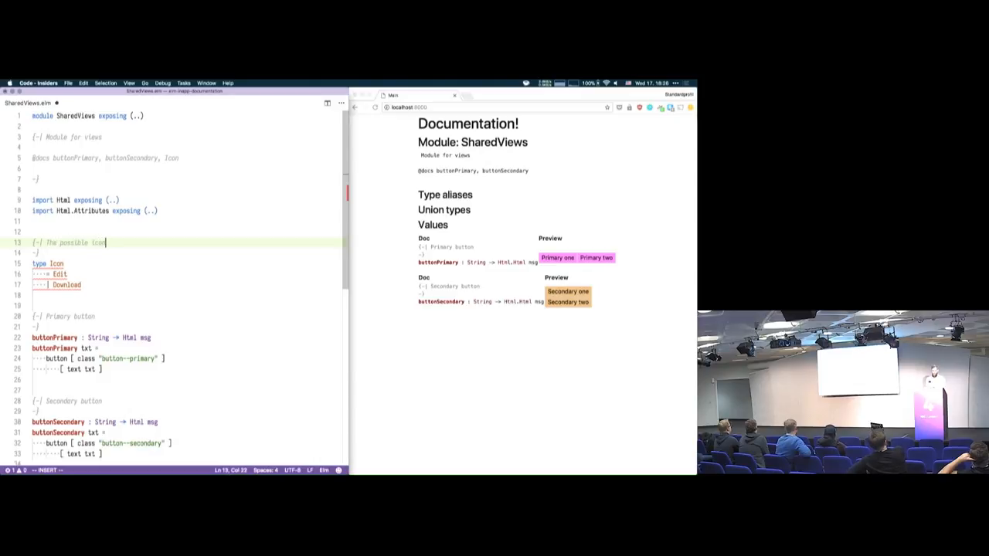
Write the Icon doc comment describing the amazing icons we have in this project.
type("we have in thi")
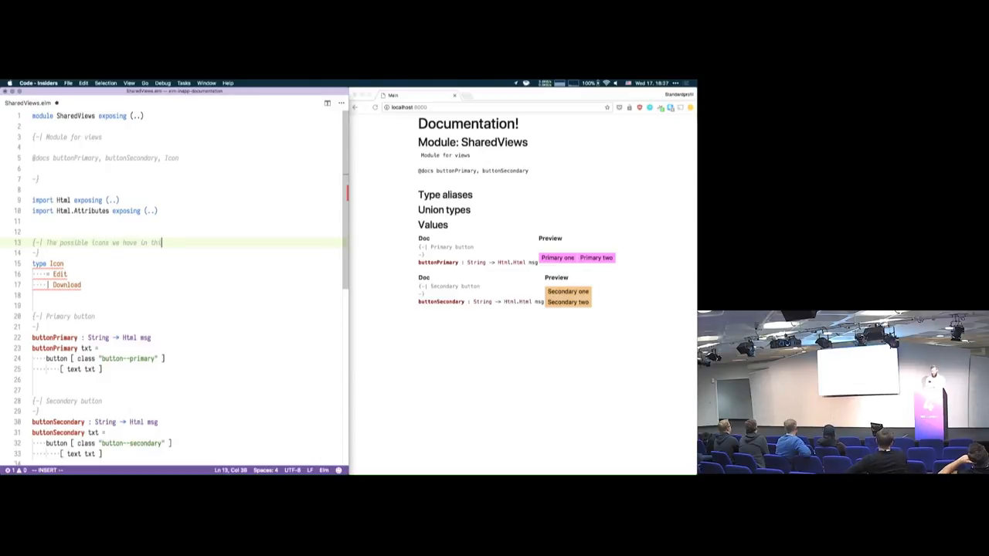
type("amazing application")
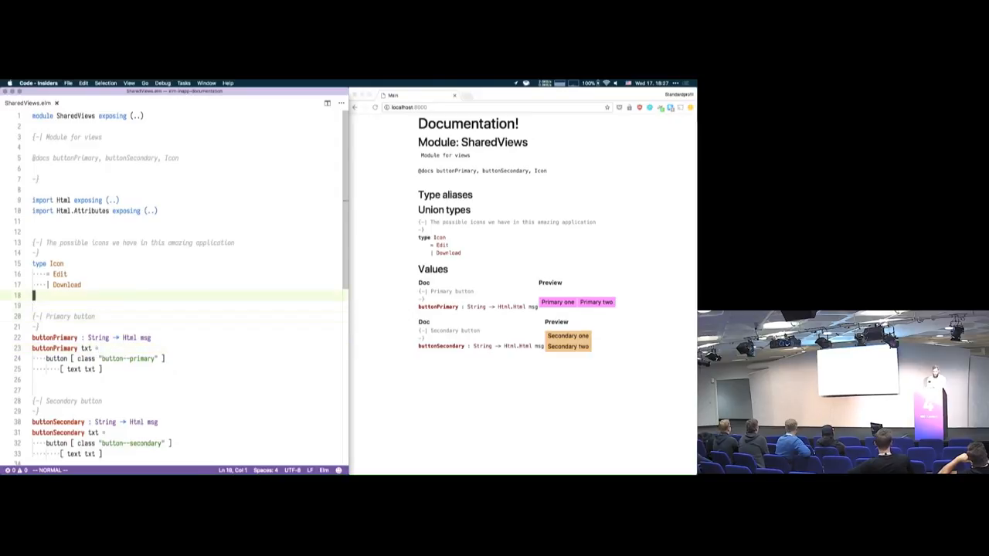
Open Preview.elm from the src folder to start the Icon preview.
type("pri")
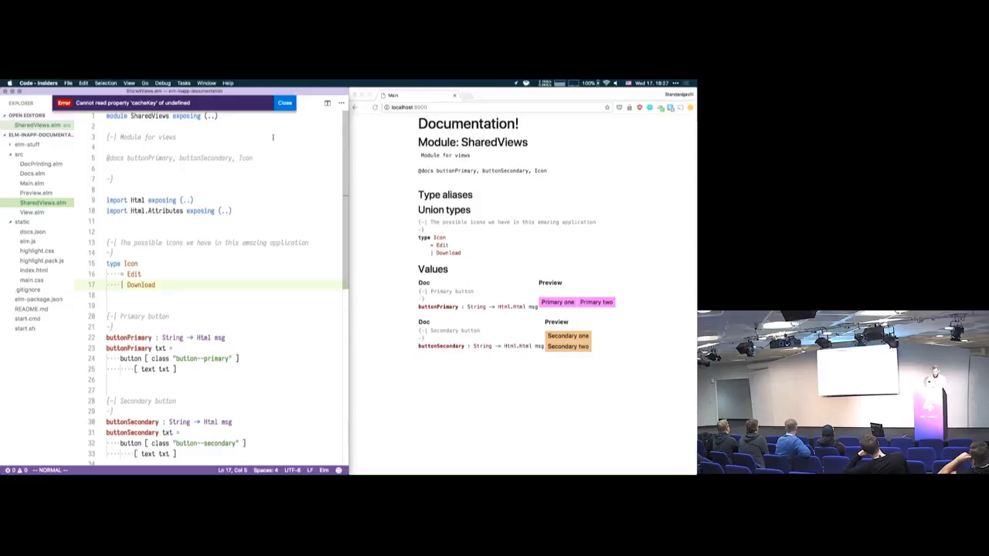
left_click(284, 103)
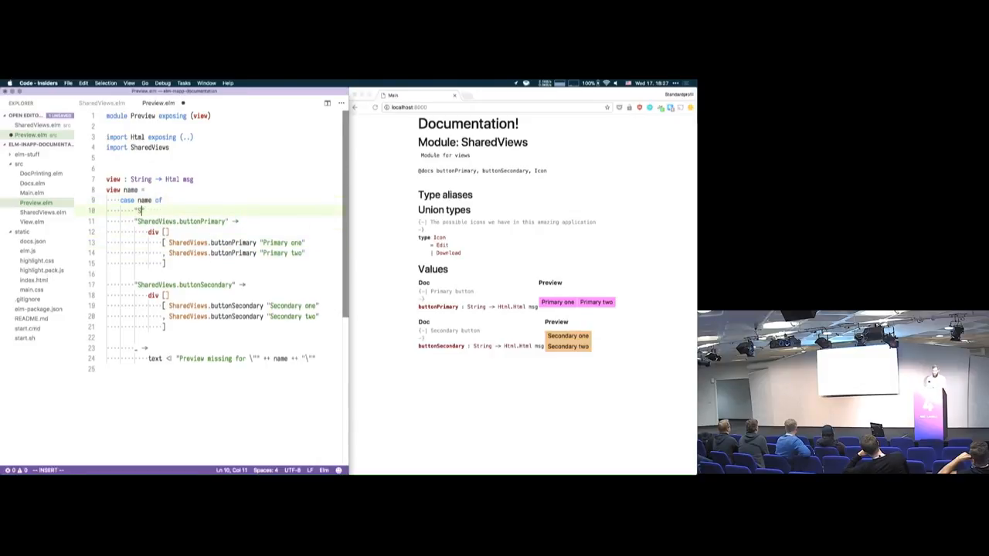
Add a "SharedView.Icon" case branch returning div with previewIcon Edit and previewIcon Download.
type("haredView")
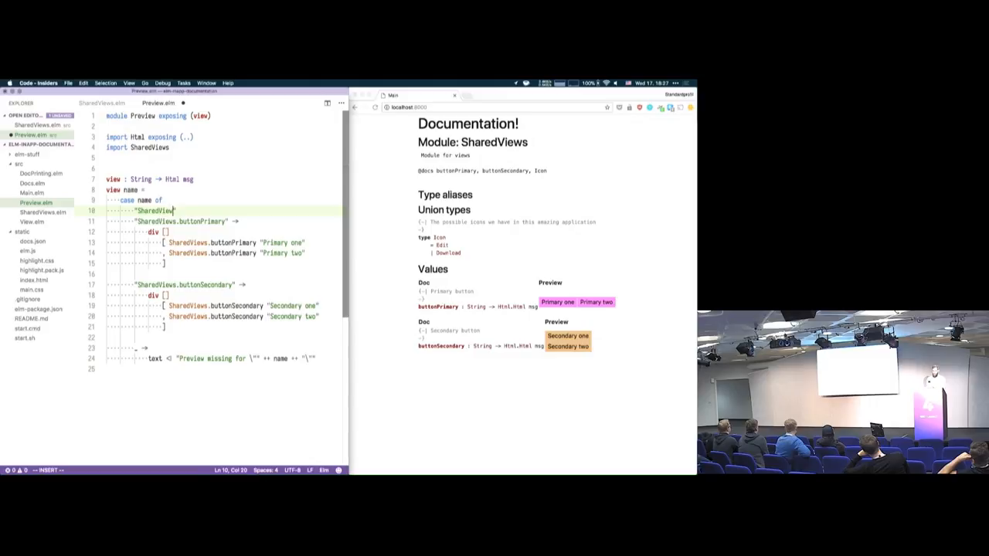
type(".Icon")
left_click(140, 147)
type(" exposing (Icon(..")
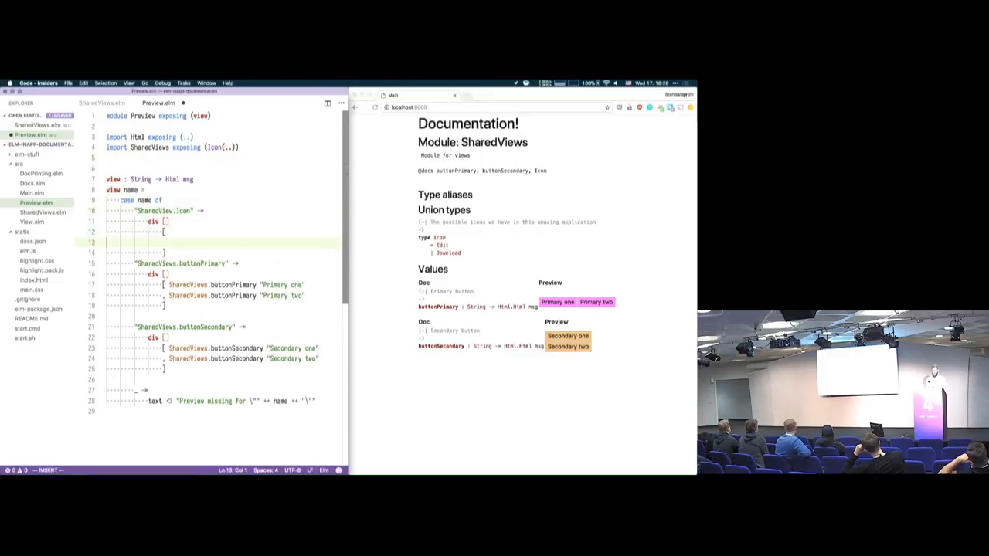
type("case")
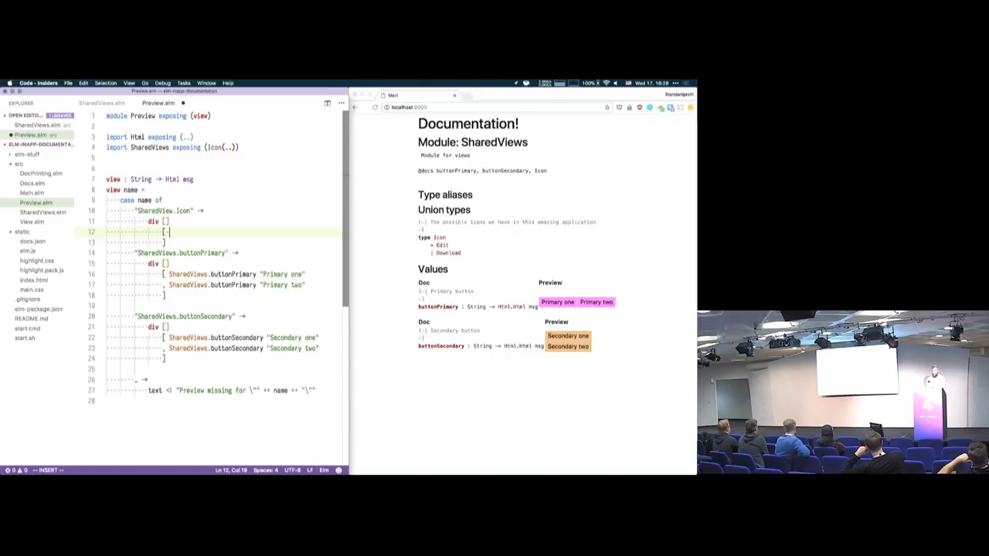
type("previewIcon")
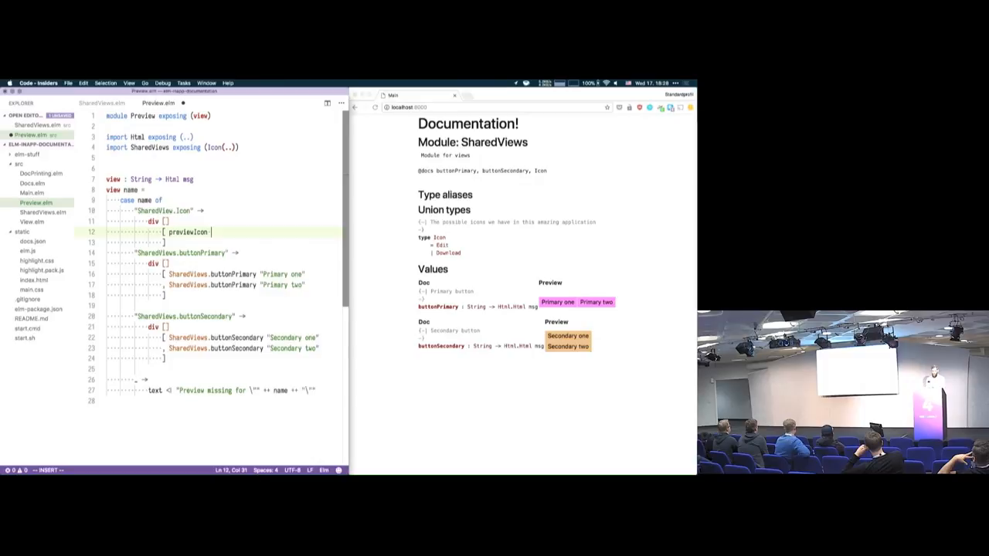
type("Edit")
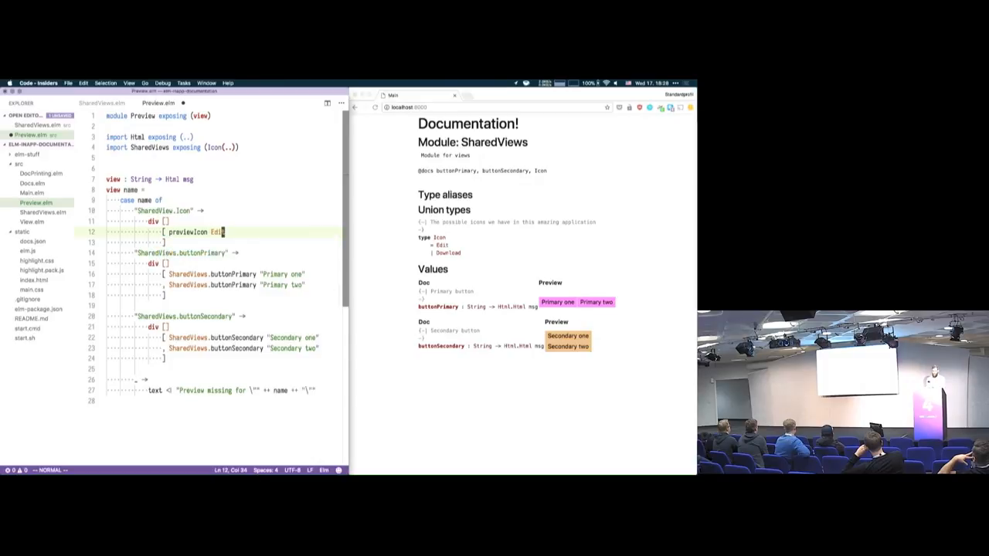
type("previewIc")
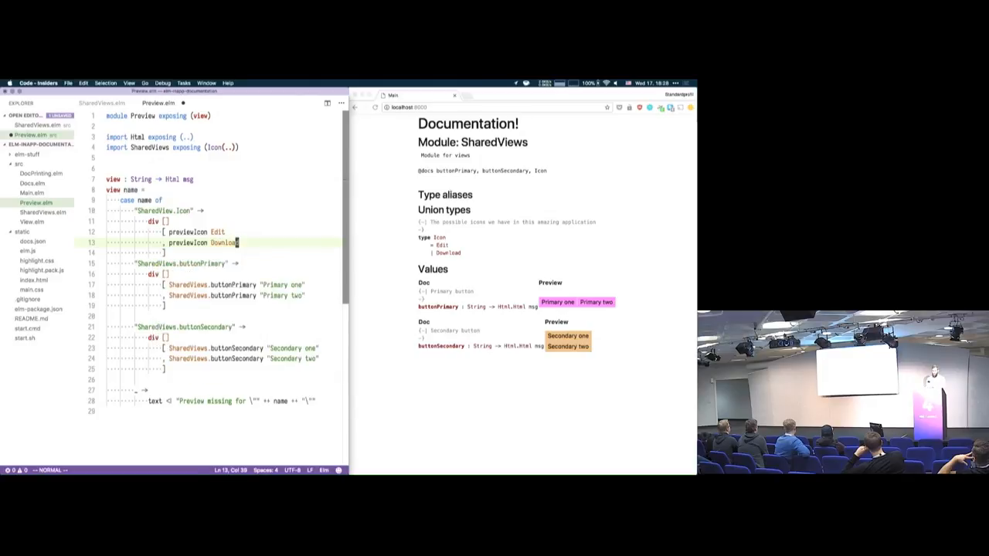
type("previewIcon icon =")
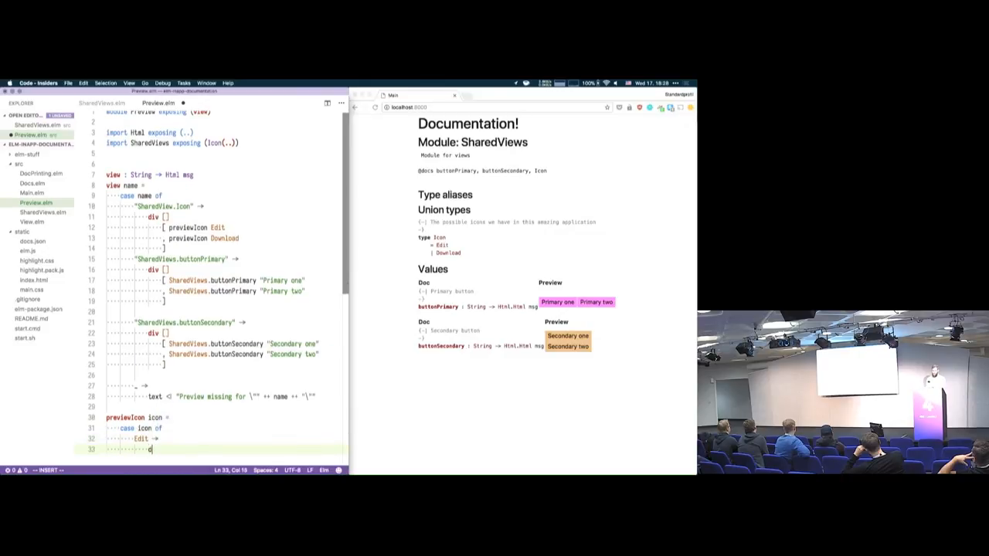
Define previewIcon mapping Edit to a "edit icon" span and Download to a "download icon" span.
type("span [] [ text \"")
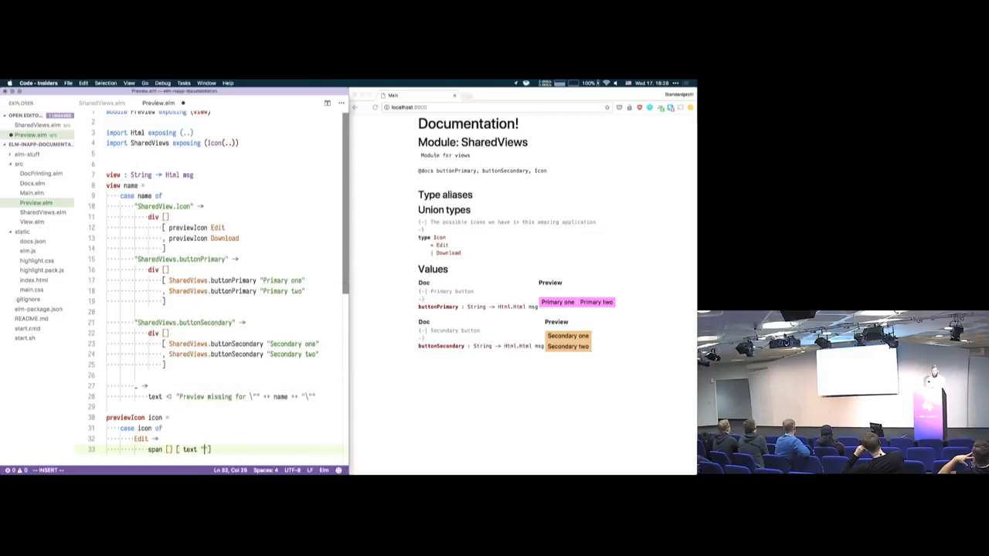
type("icon")
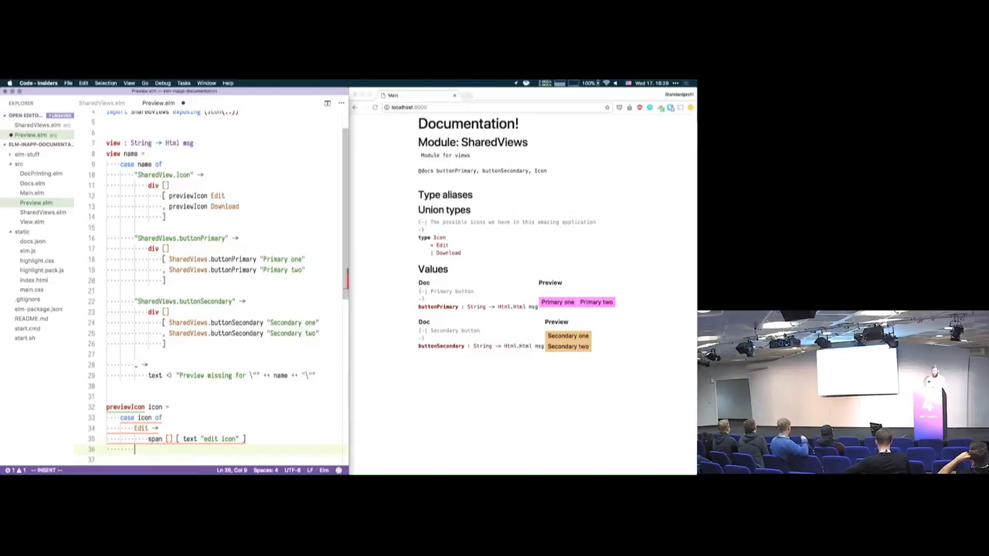
type("Download ->")
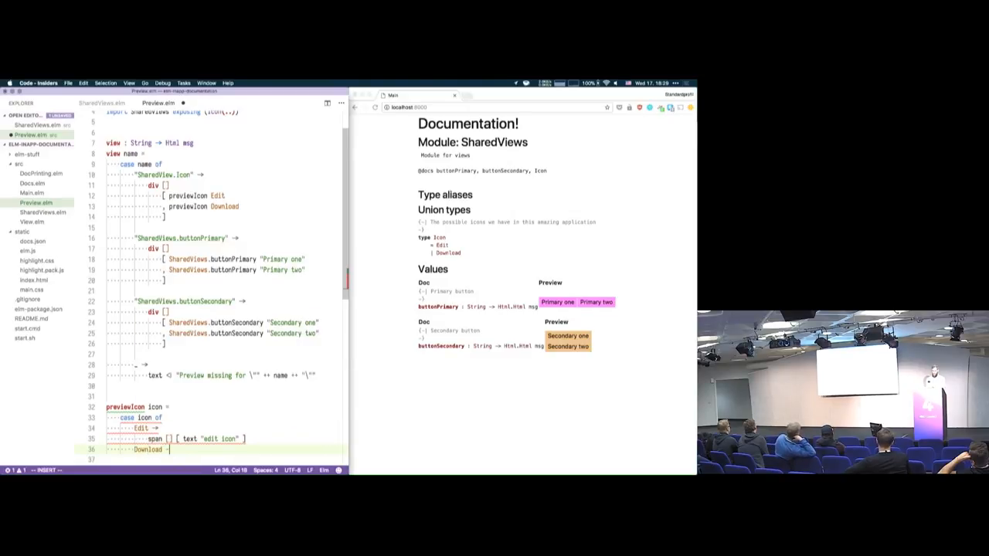
type("span p]")
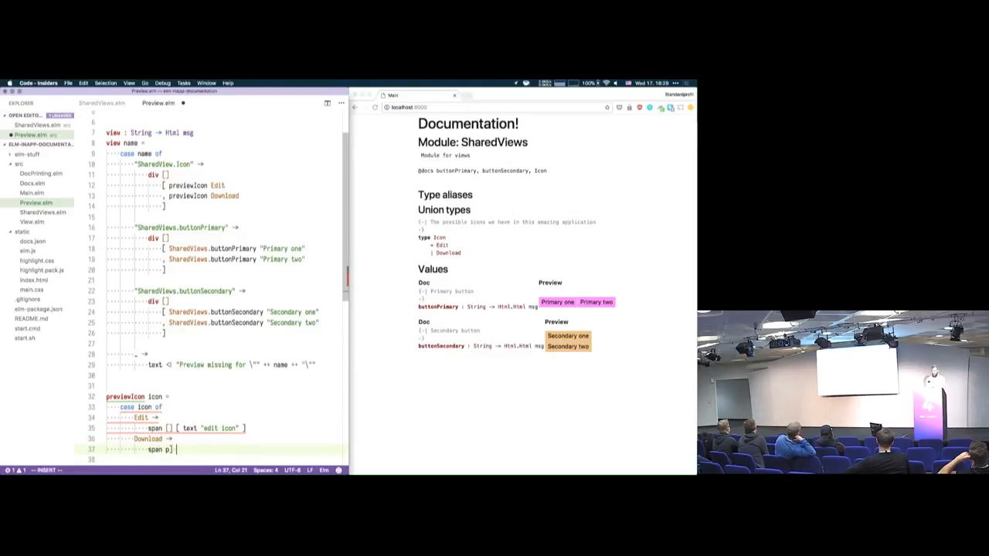
type("text \"download icon\" ]")
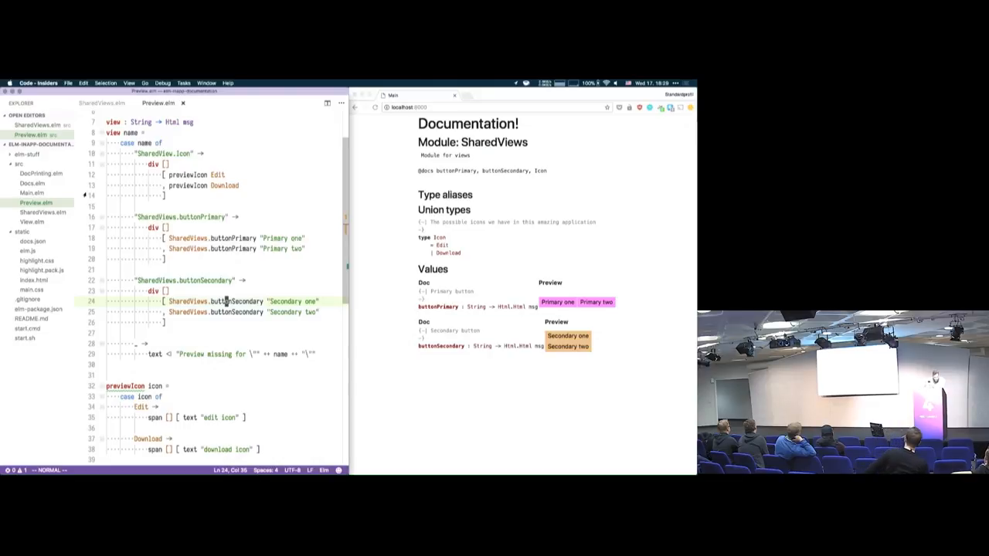
In View.elm's viewType, wrap the markdown in a div and add Preview.view <| "SharedViews." ++ type_.name.
left_click(204, 103)
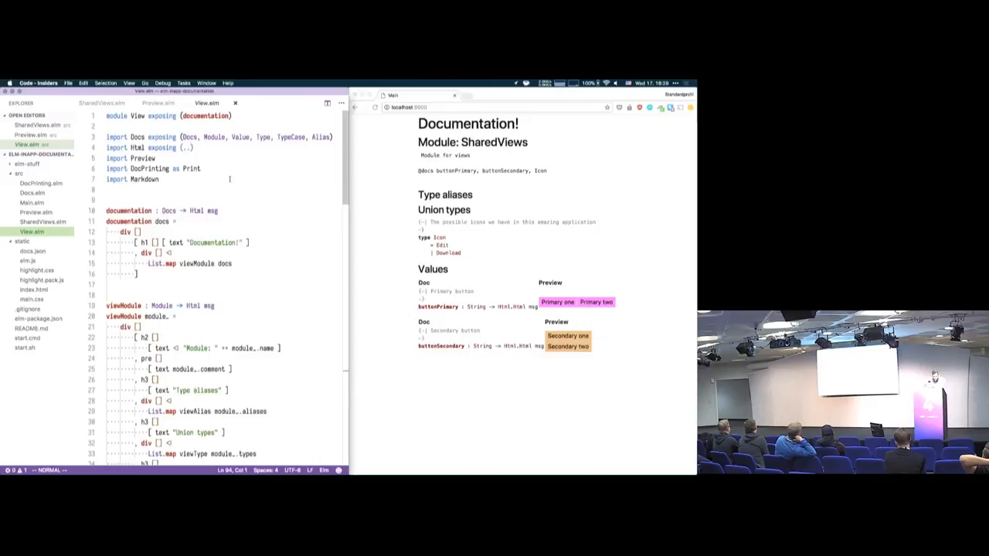
scroll("down", 3)
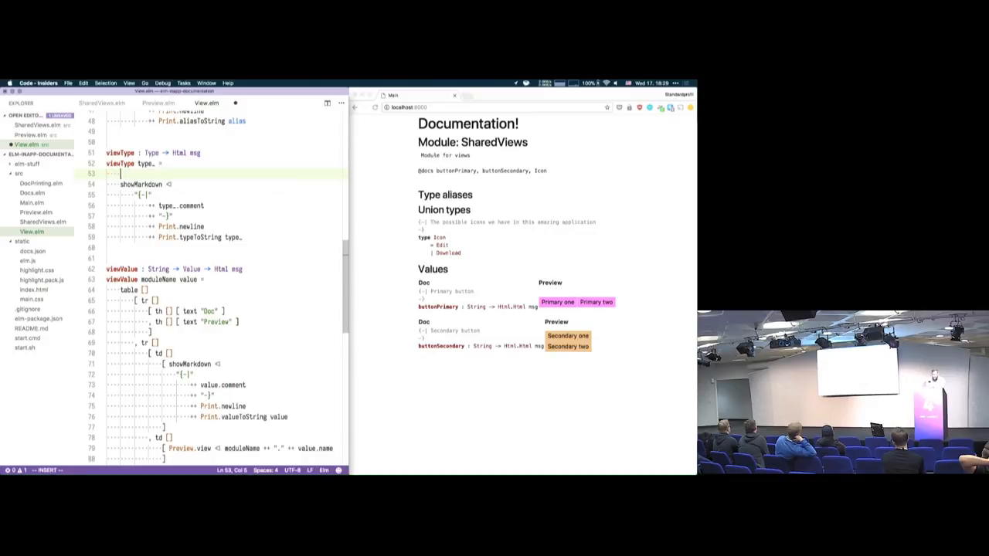
type("div [] []")
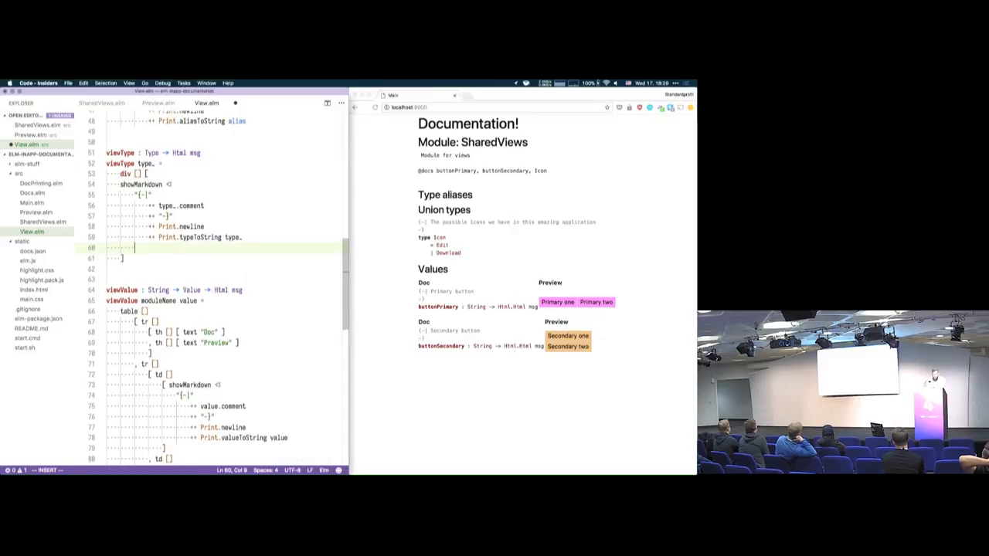
type("preview <| \"SharedViews")
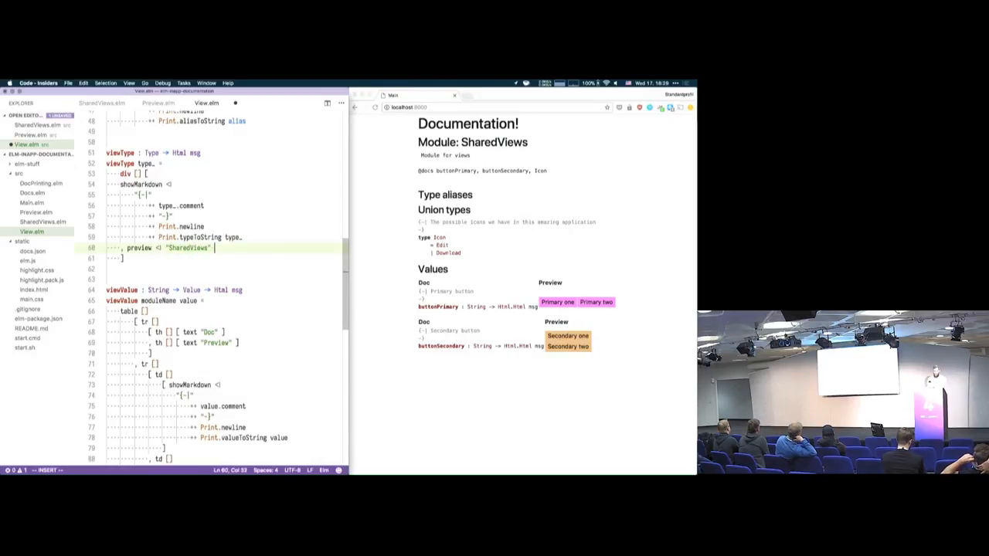
type(".")
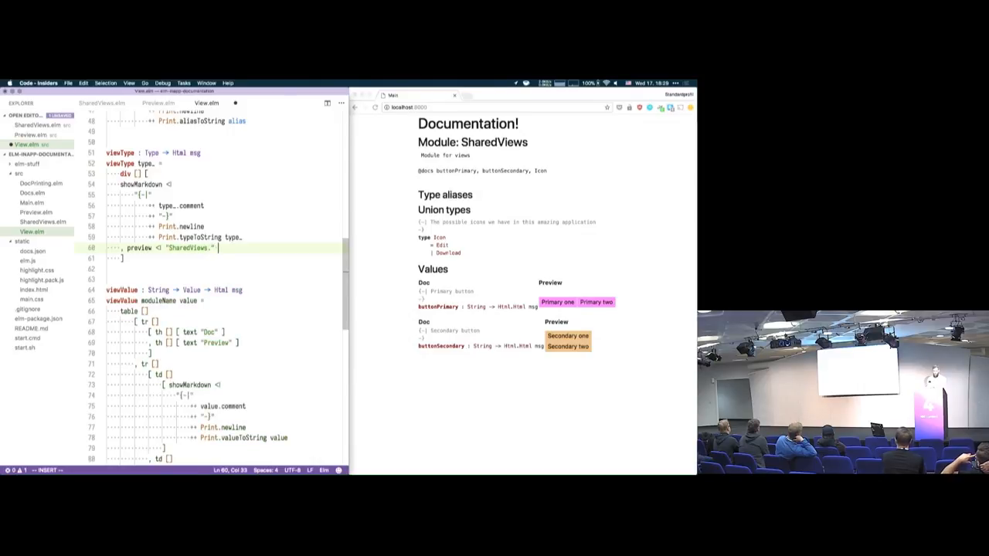
type("type_.name")
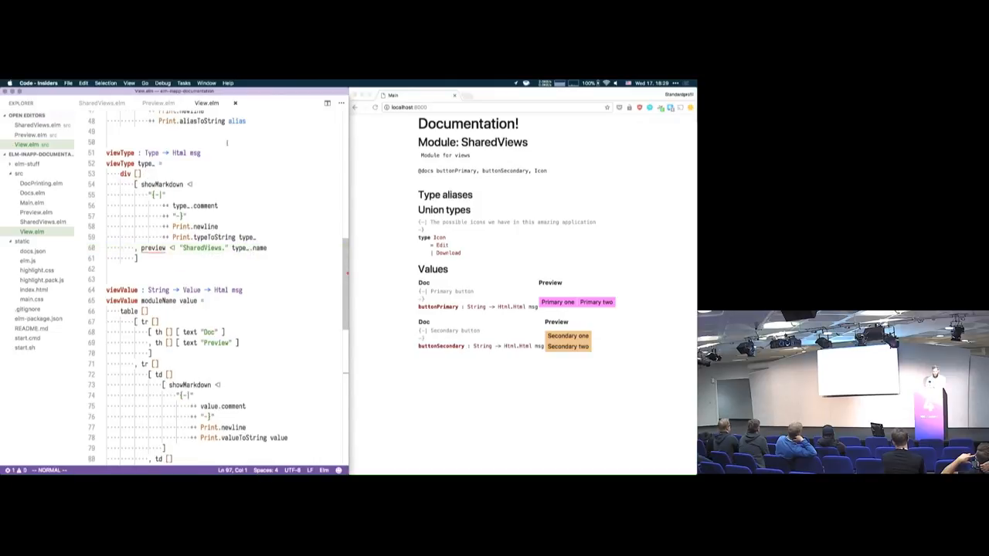
scroll("down", 3)
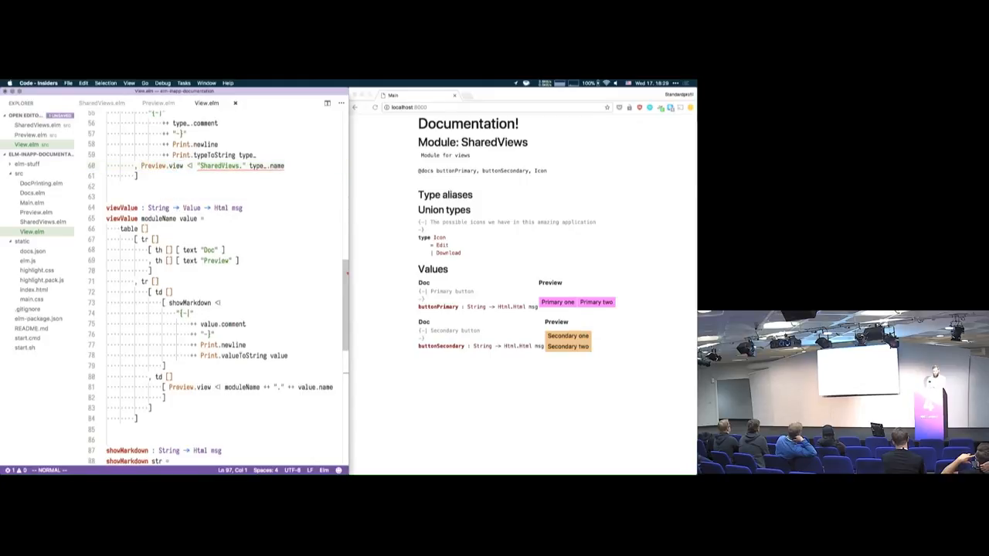
Return to the editor and reopen Preview.elm from the open-editors switcher to inspect the Icon preview case.
left_click(242, 165)
type("++ ")
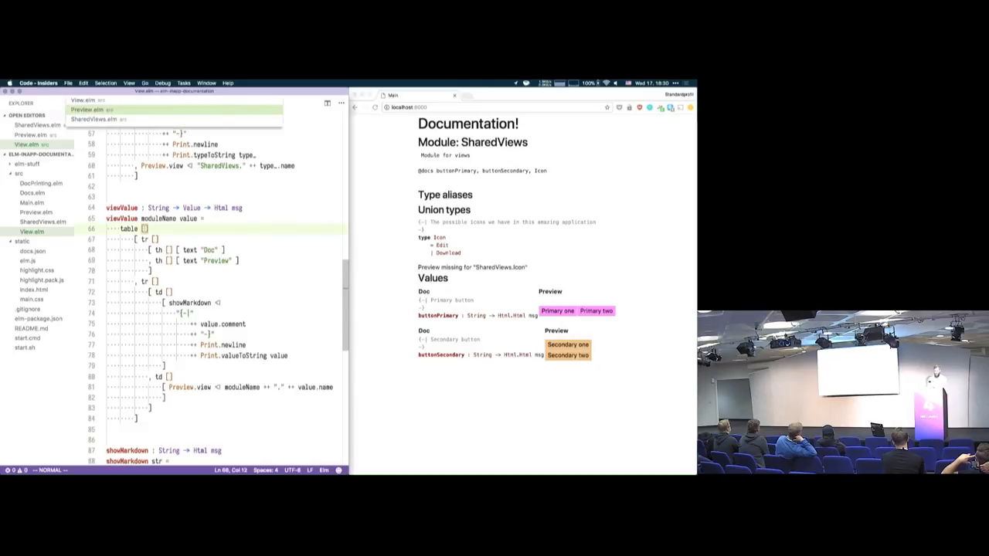
left_click(87, 109)
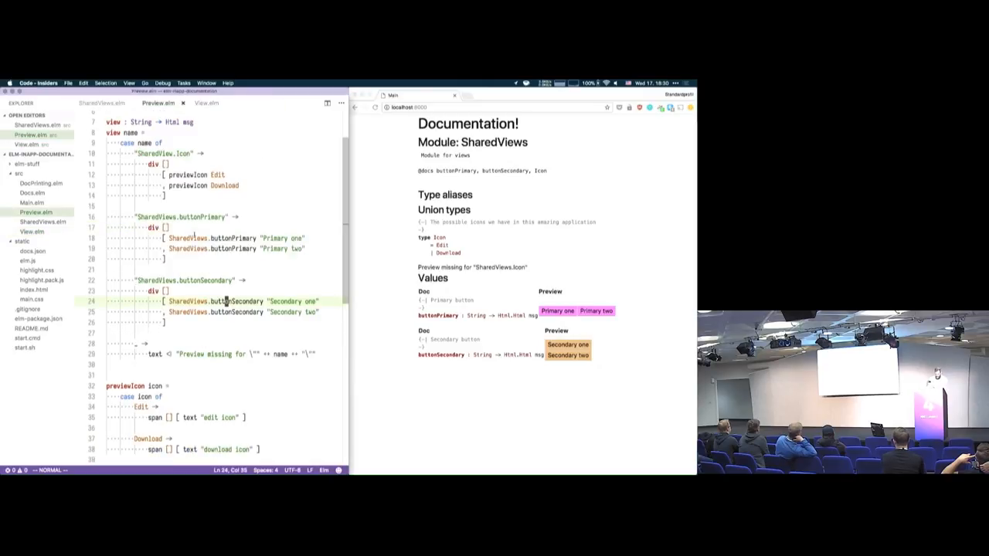